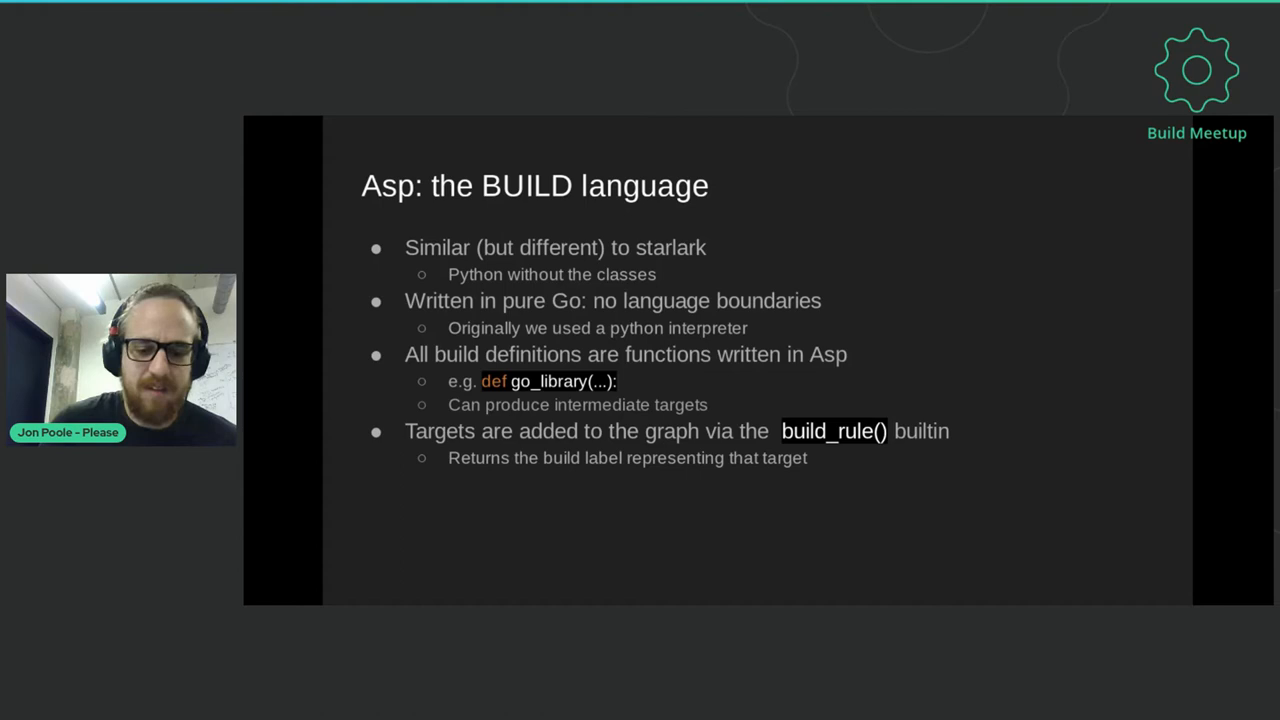
# Advance past the Please-versus-Bazel toolchain comparison slide to the scheduler slide.
pyautogui.press('Right')
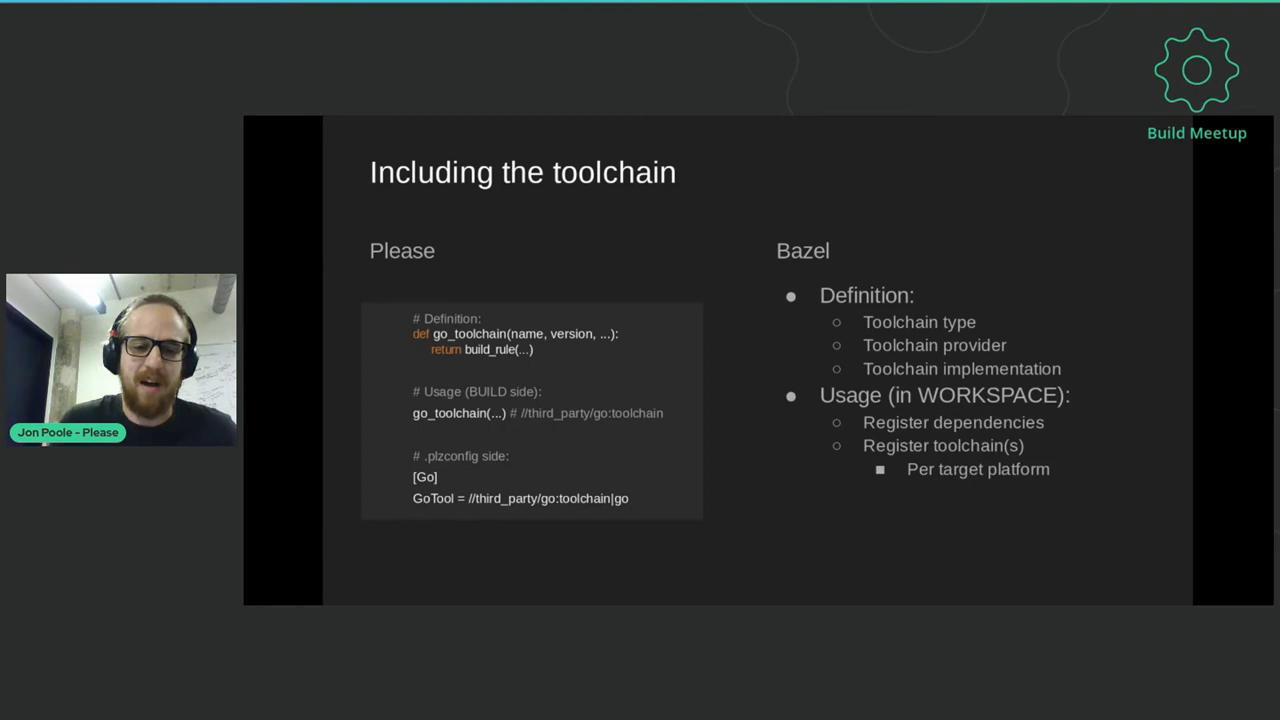
pyautogui.press('Right')
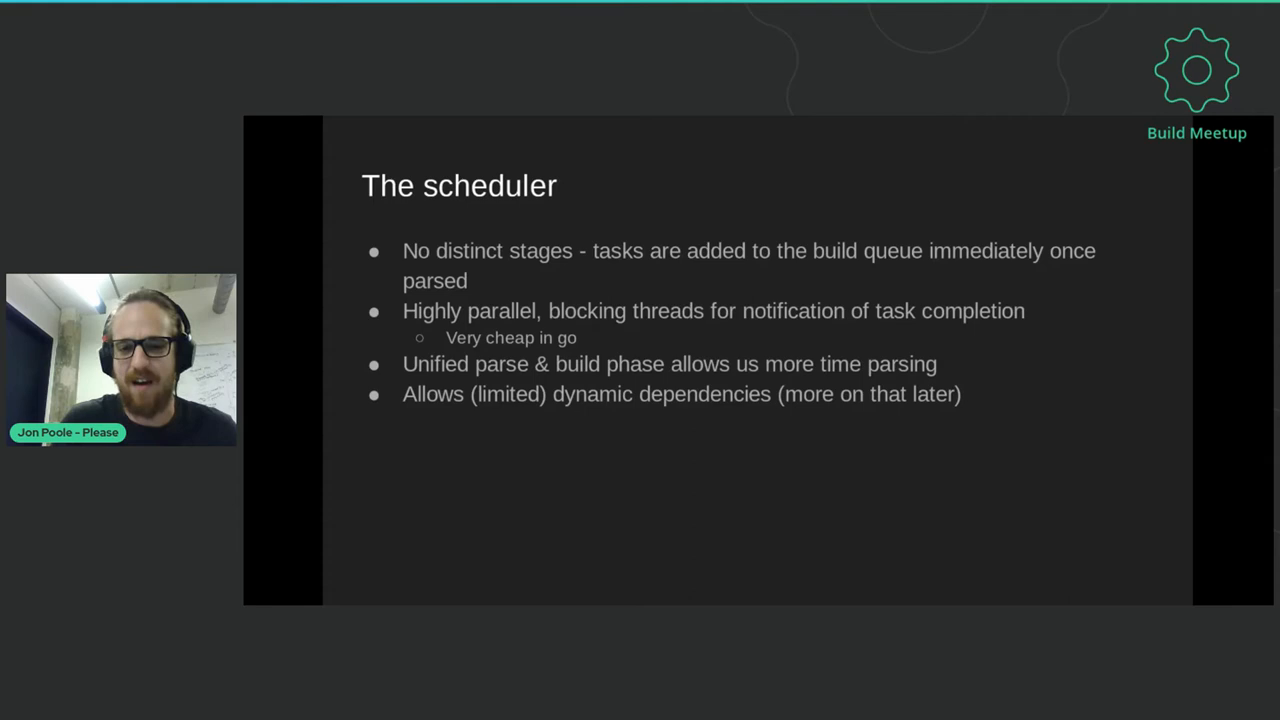
# Advance from the scheduler slide to the 'Subinclude!' //build_defs:k8s code example.
pyautogui.press('Right')
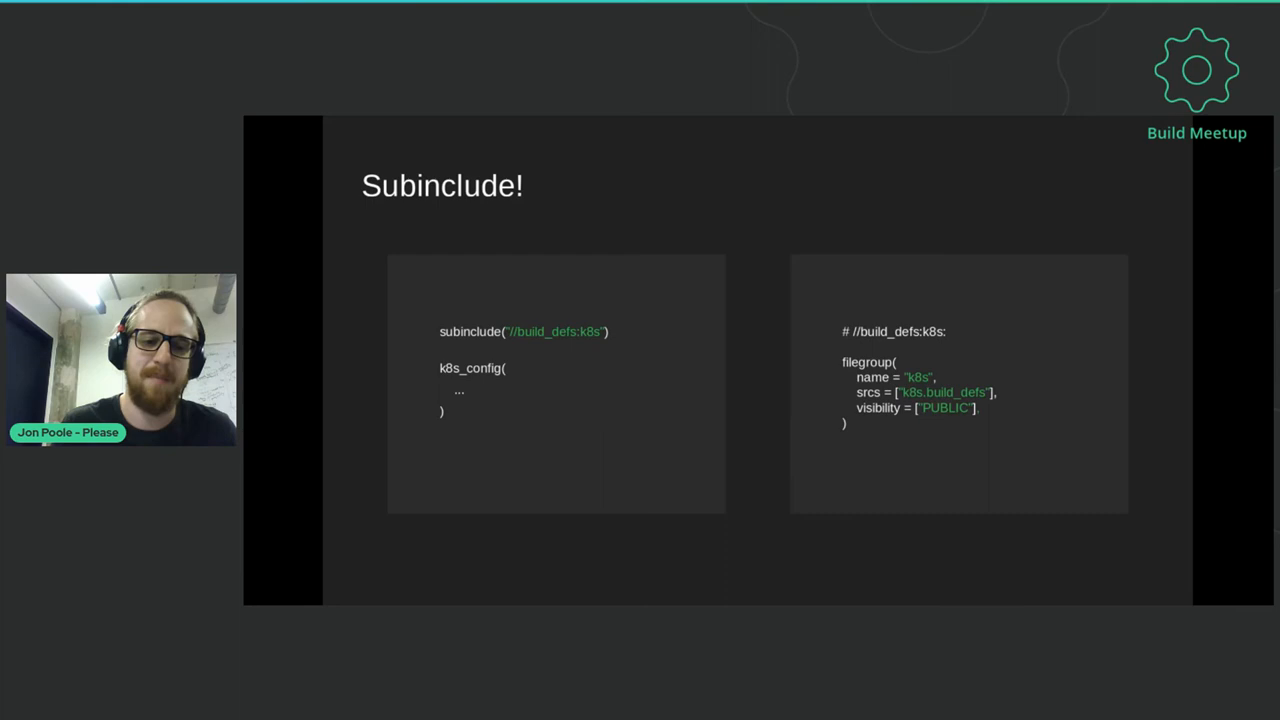
# Step between the 'Subinclude!' code example and the subinclude() bullet slide, ending on the bullets.
pyautogui.press('Right')
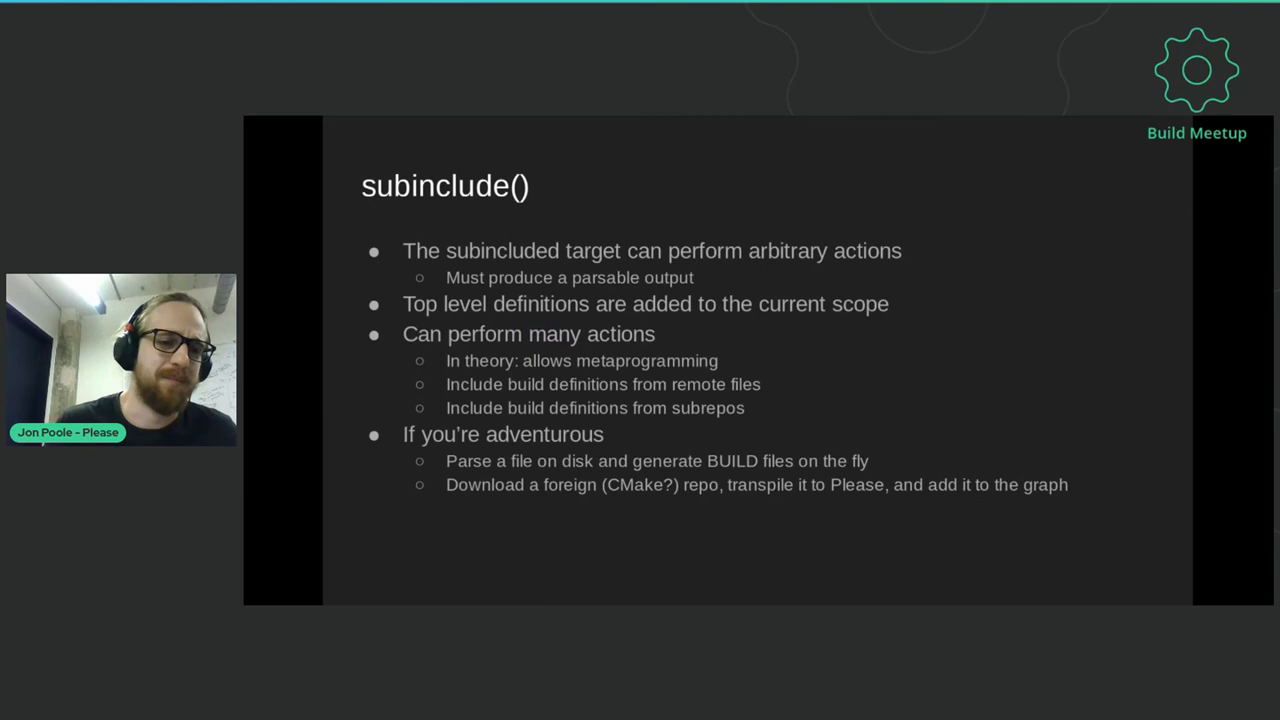
pyautogui.press('Right')
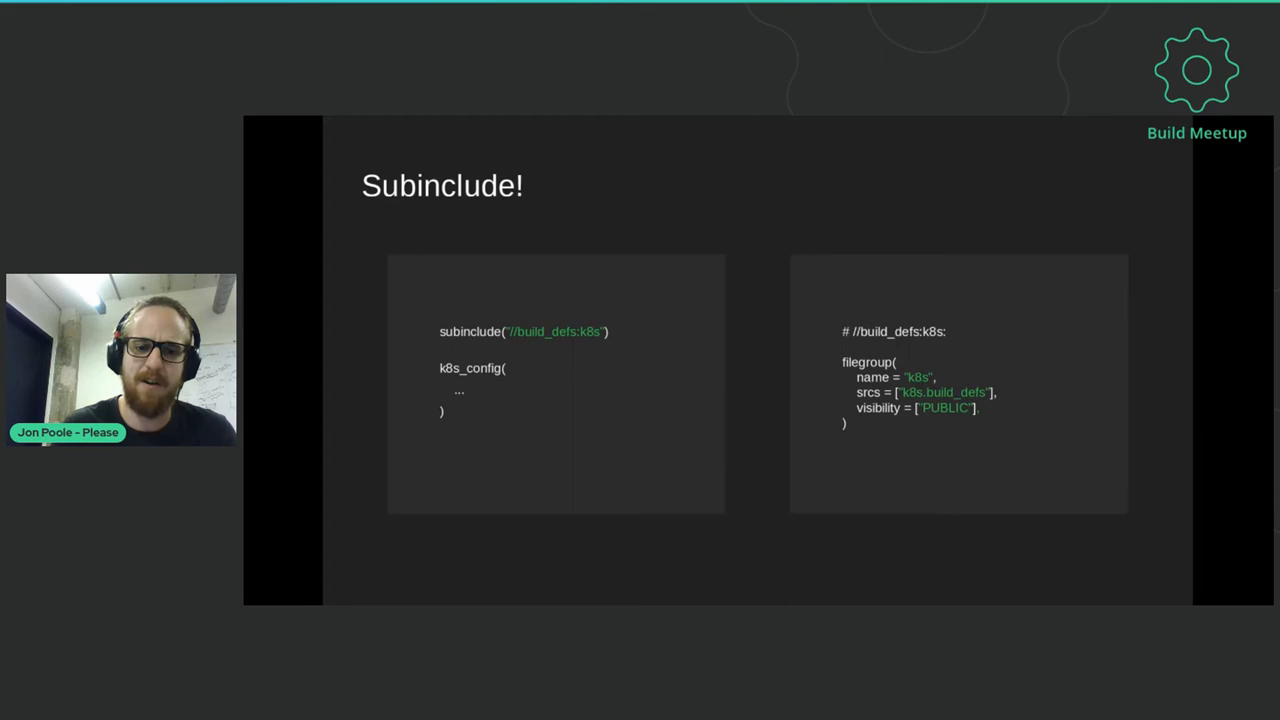
pyautogui.press('right')
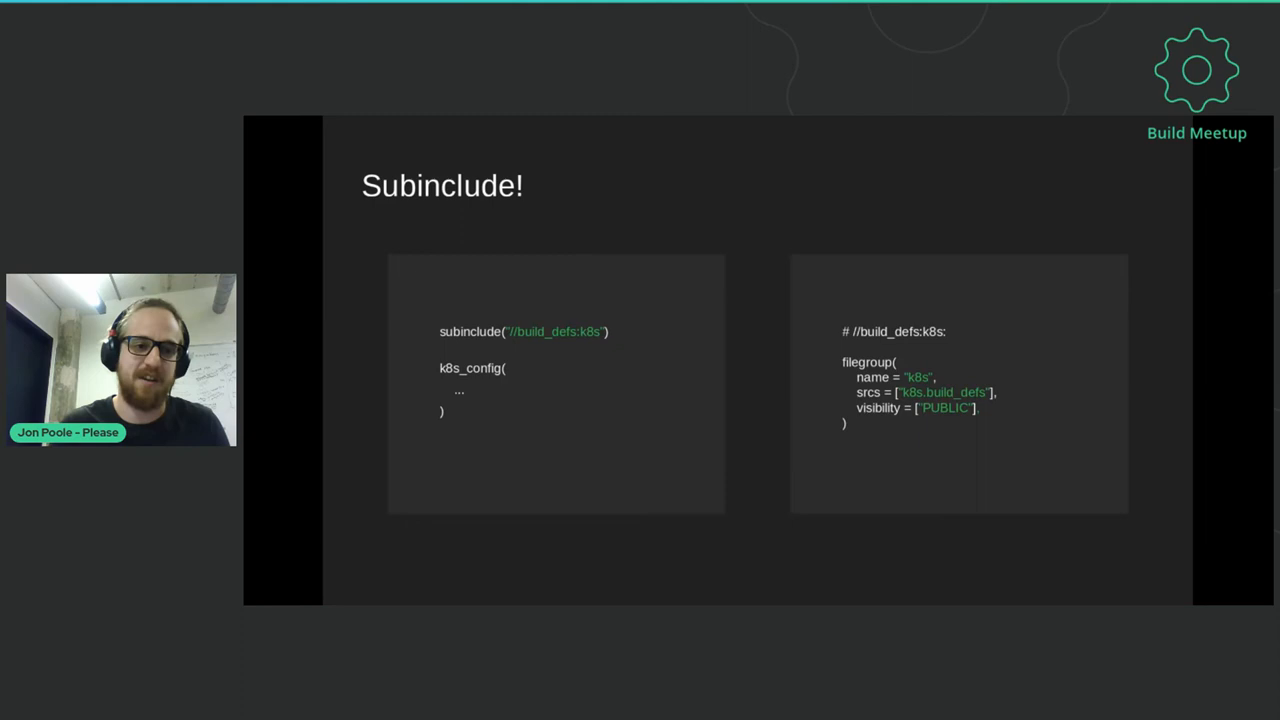
pyautogui.press('Right')
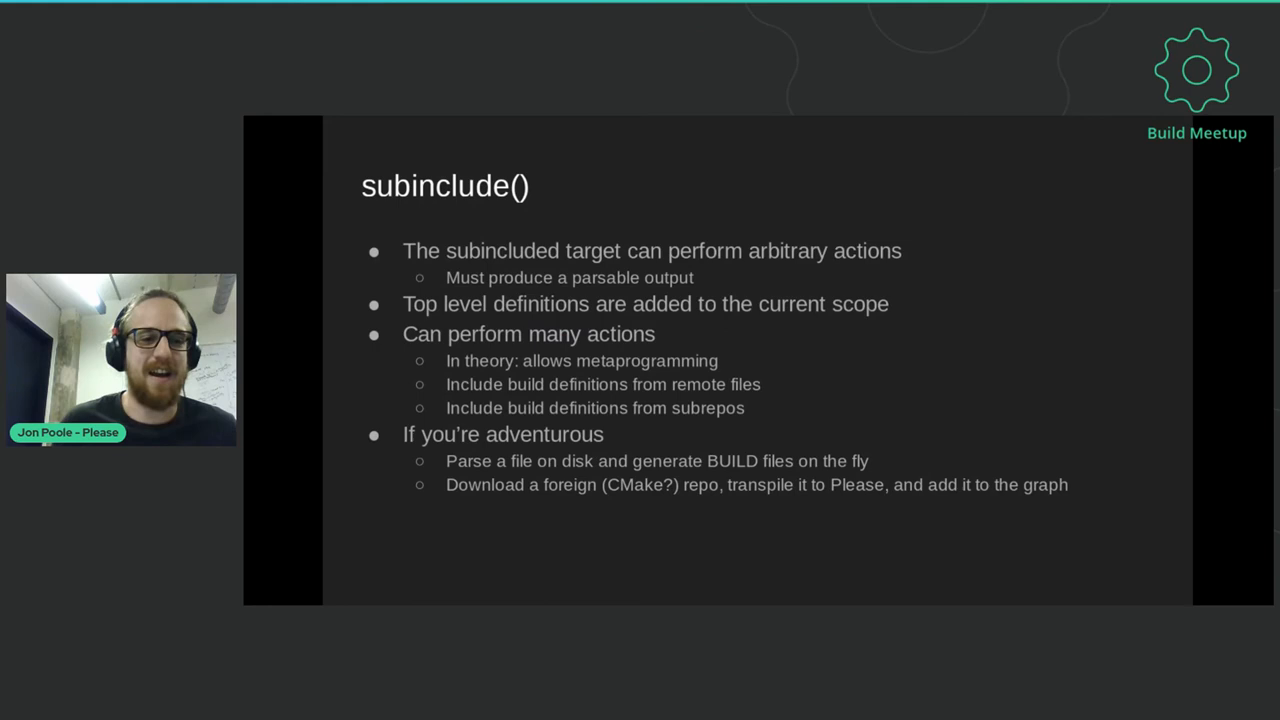